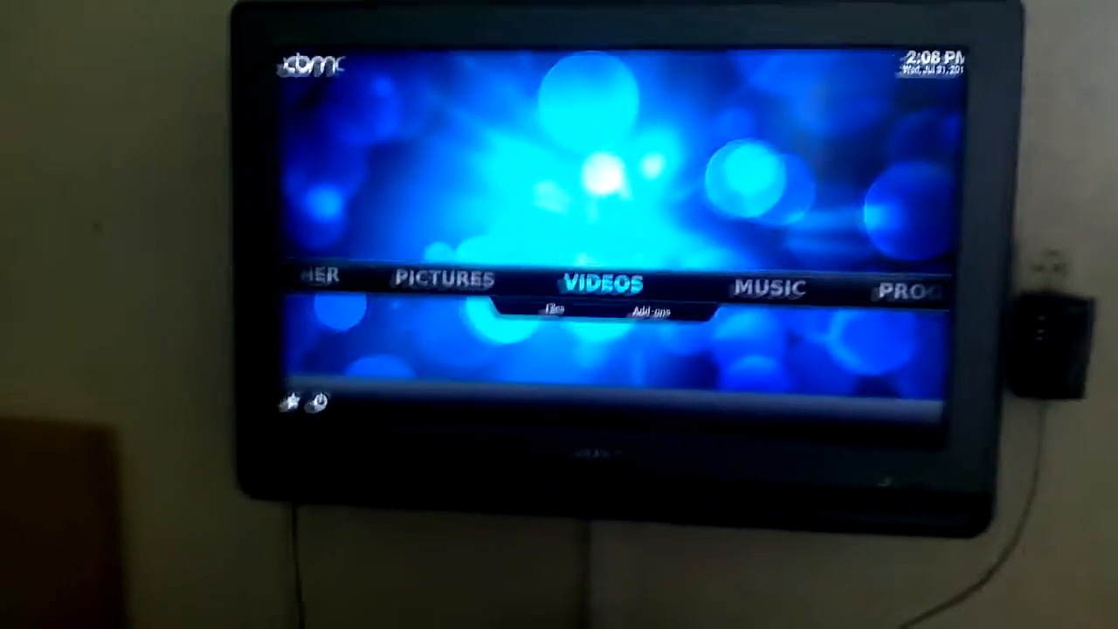
# Enter Videos and its Files list to show the video sources including the USB stick.
pyautogui.click(599, 283)
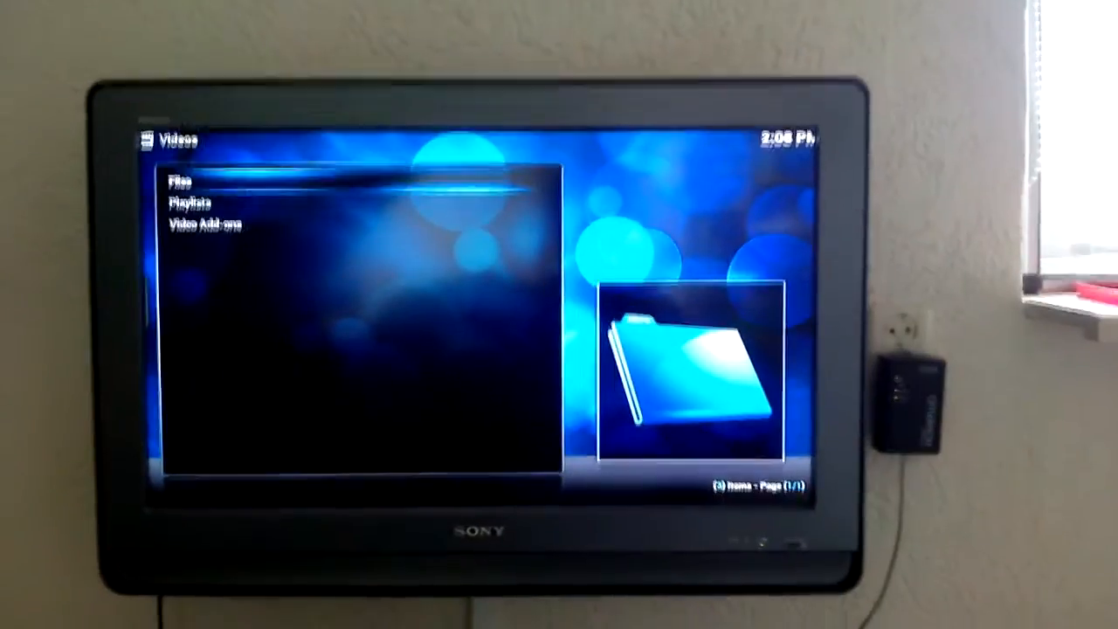
pyautogui.click(178, 180)
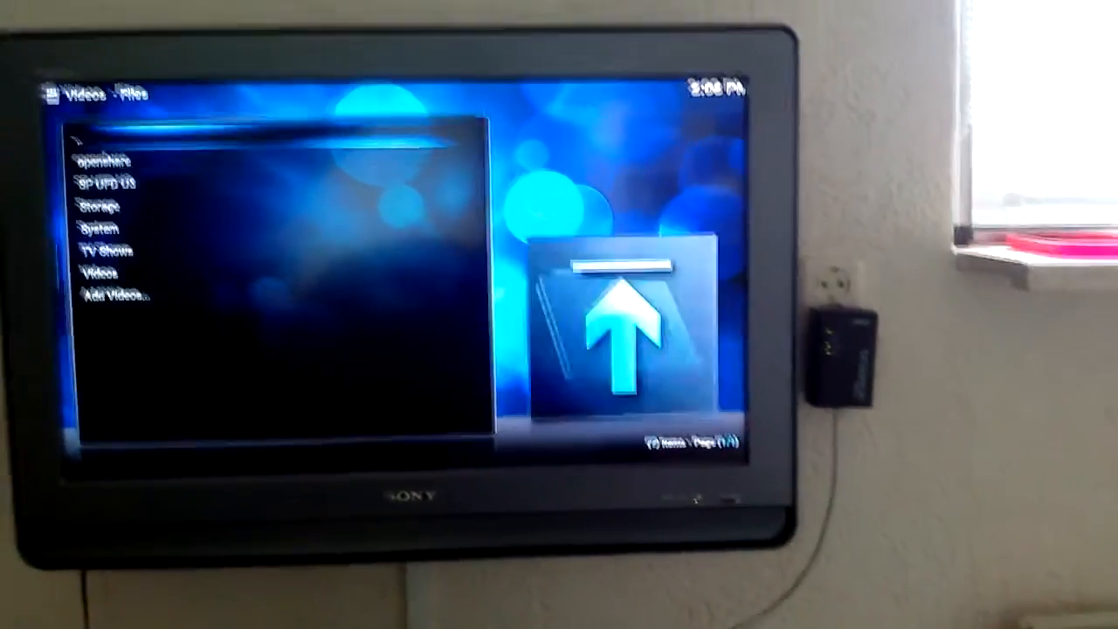